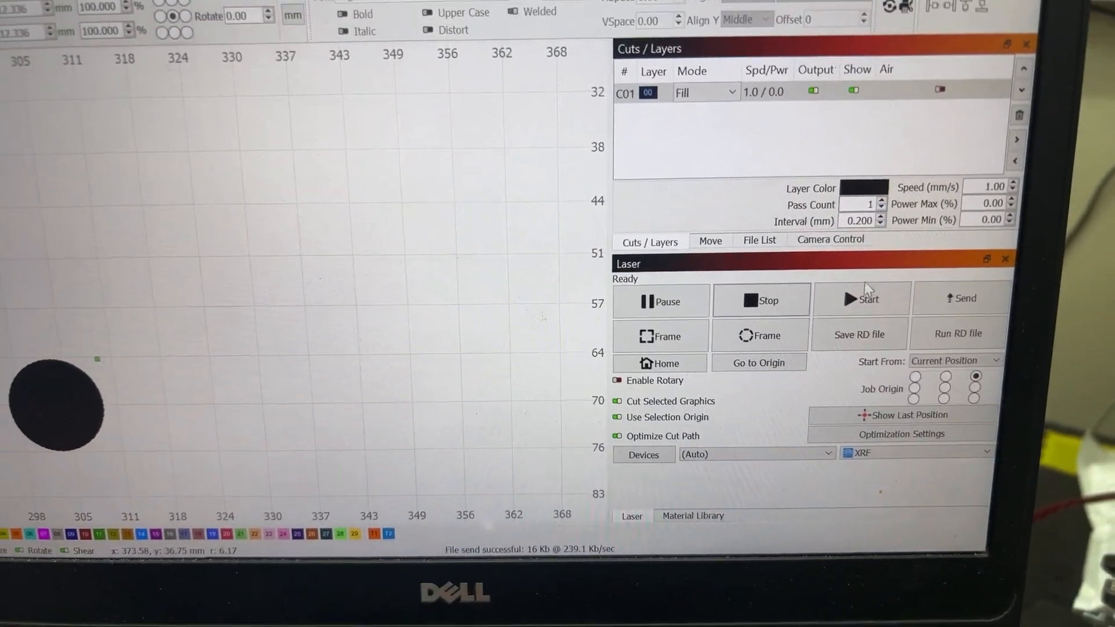
Step: Start the 1 mm/s, 0% power circle fill job and accept the zero Power Min warning
click(860, 298)
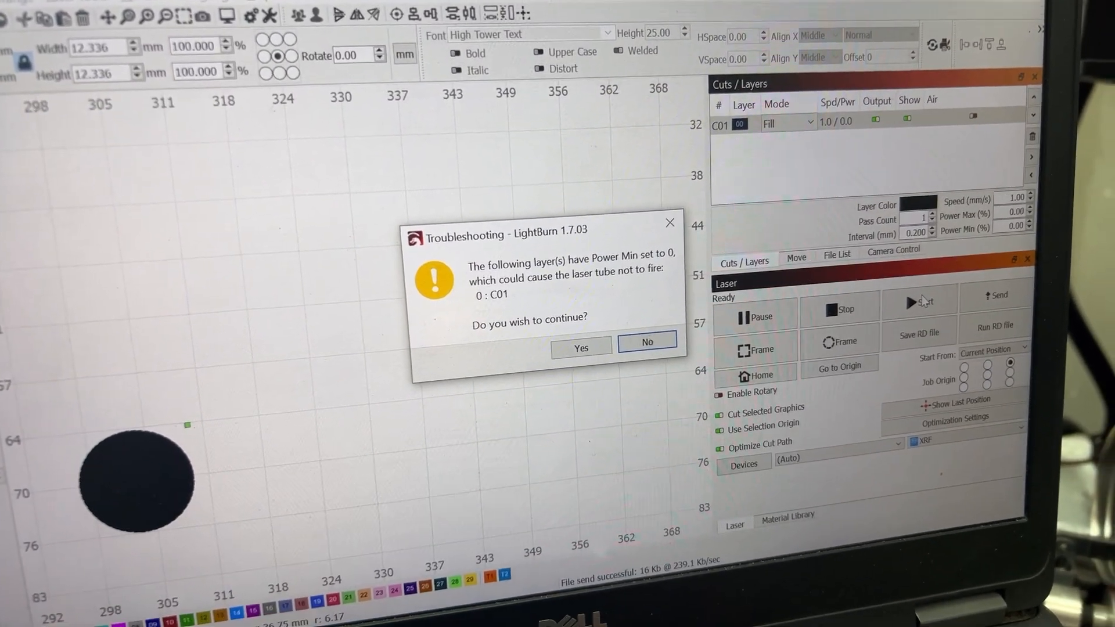
click(580, 348)
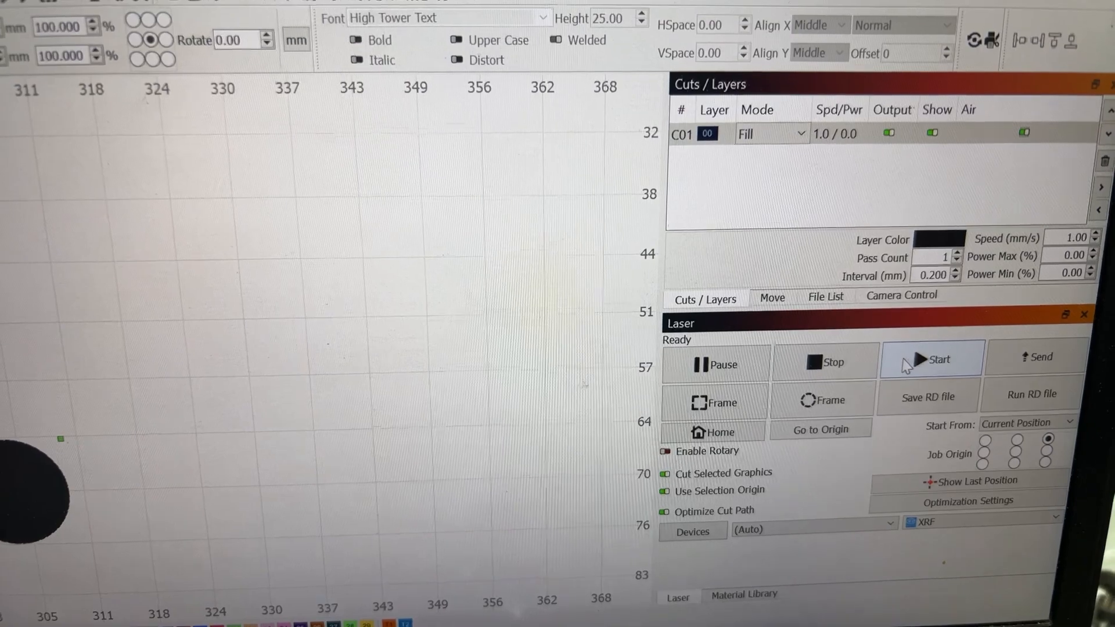
Step: Relaunch the circle fill job, raising the C01 Power Min 0 warning again
click(934, 358)
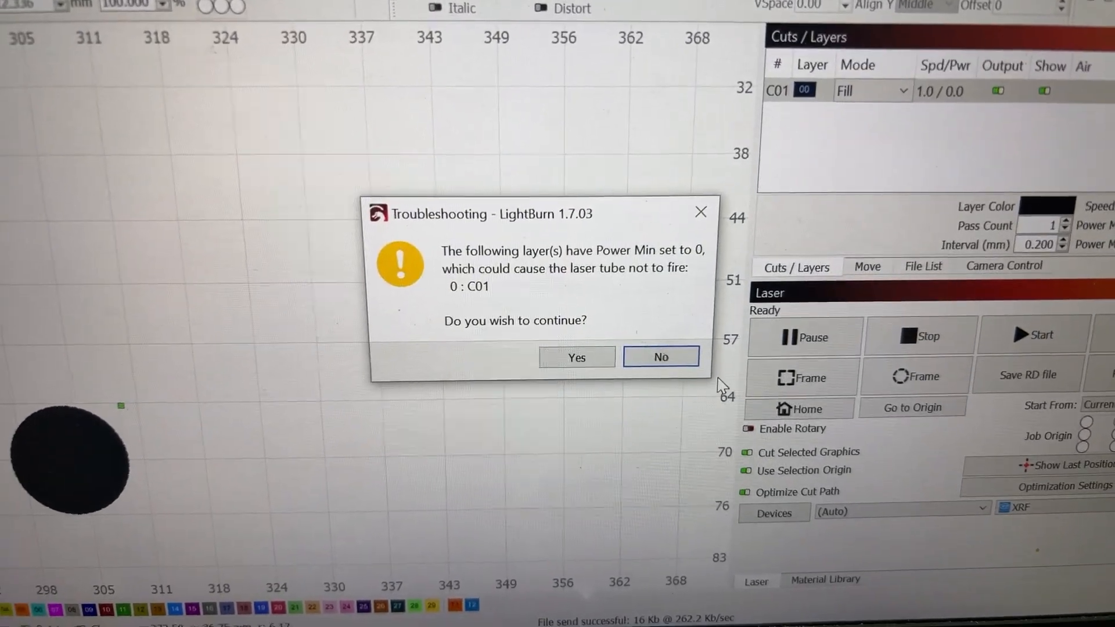